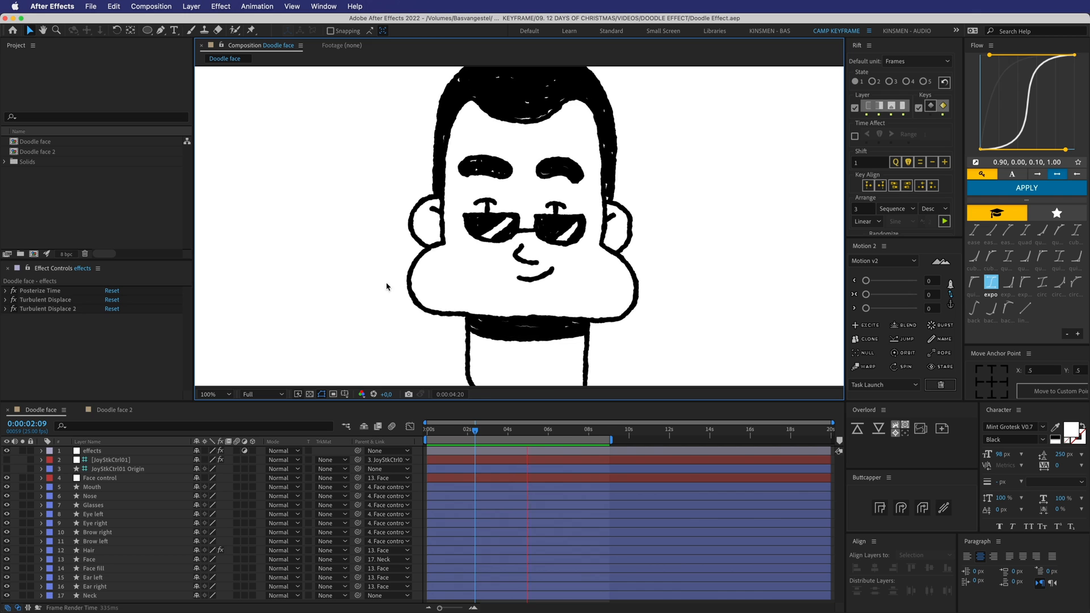
Deselect the effects layer, scrub later in the animation and play back the doodle face
click(115, 410)
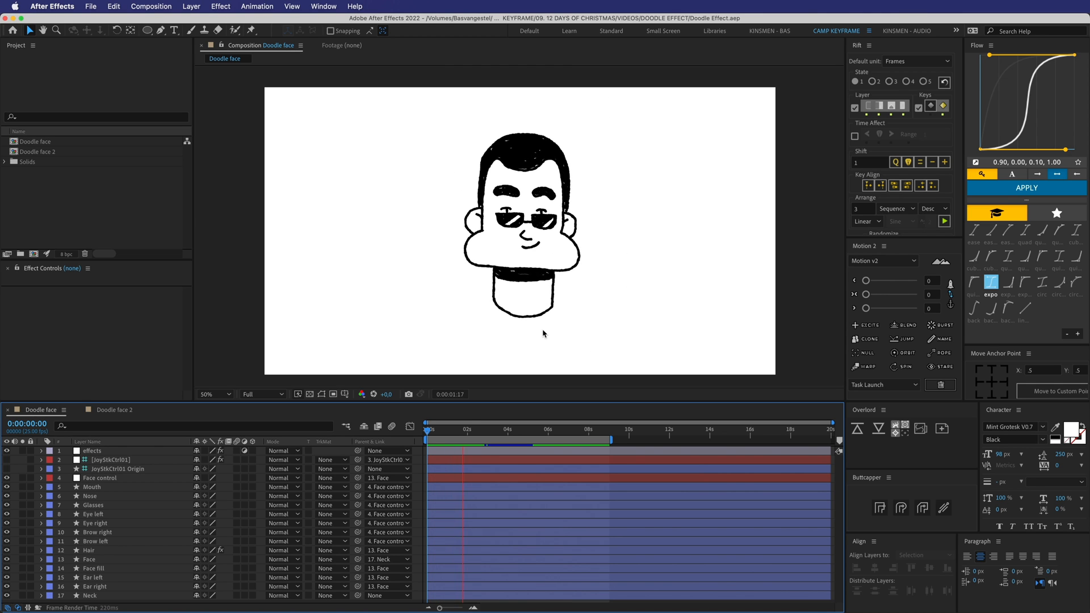
click(534, 429)
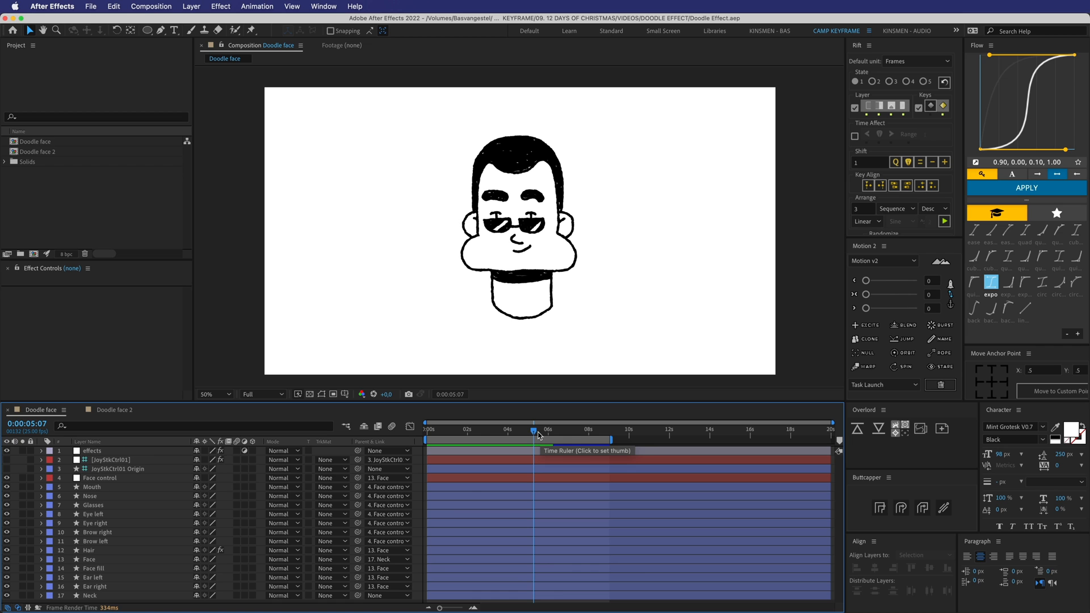
key(cmd+tab)
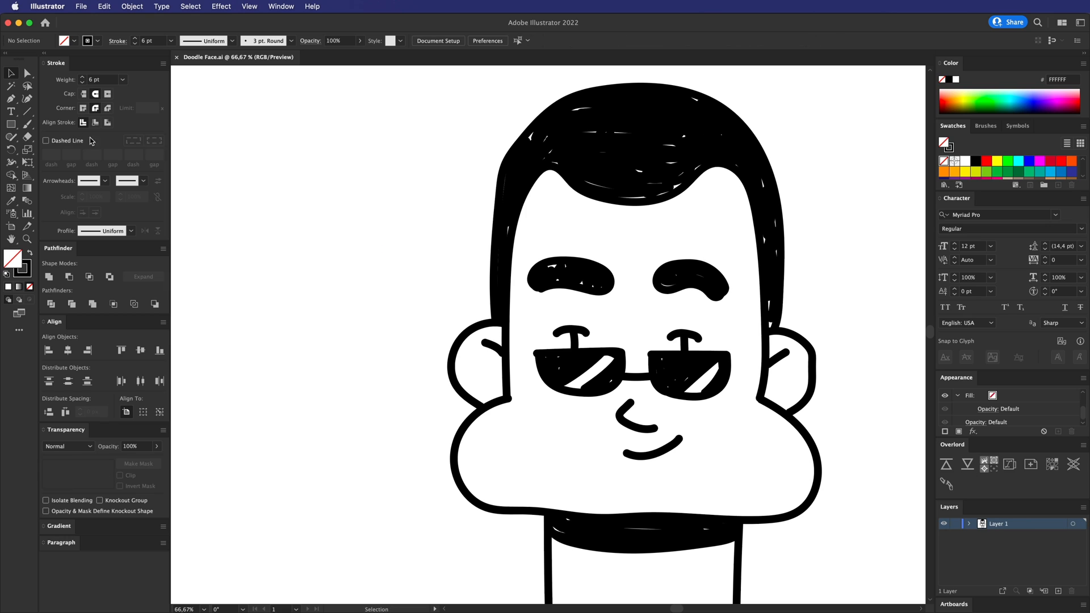
In Illustrator, sketch an oval and loose brush strokes left of the face
click(28, 125)
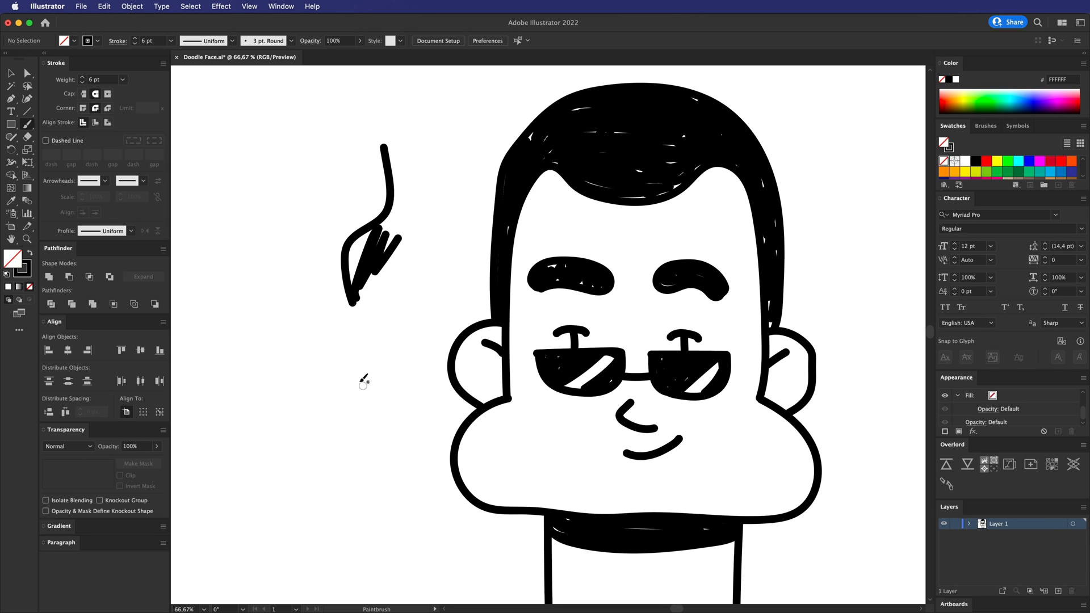
drag(361, 365, 340, 449)
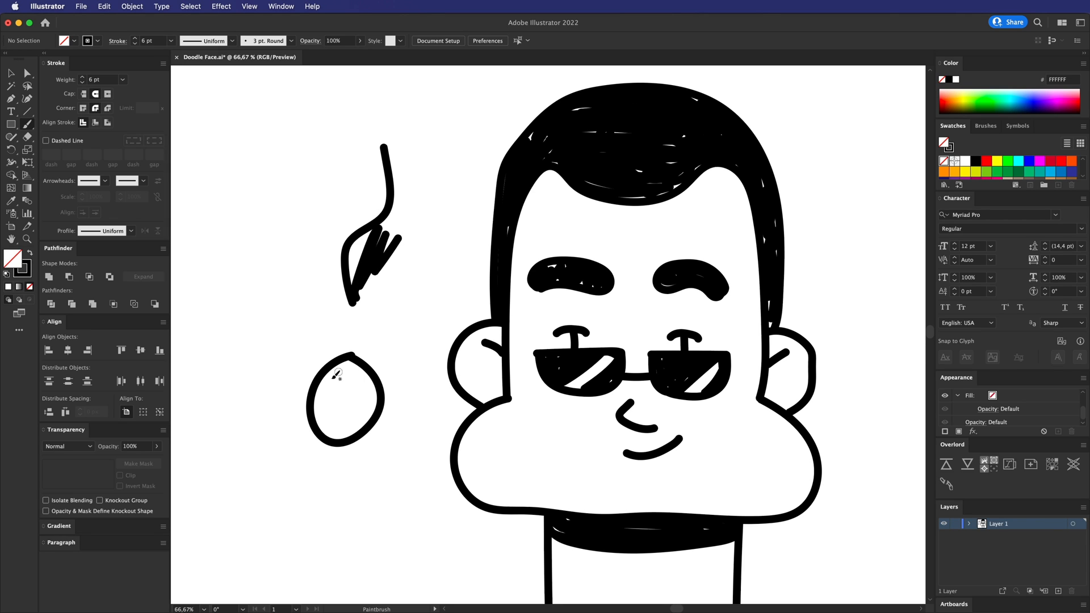
drag(339, 376, 322, 390)
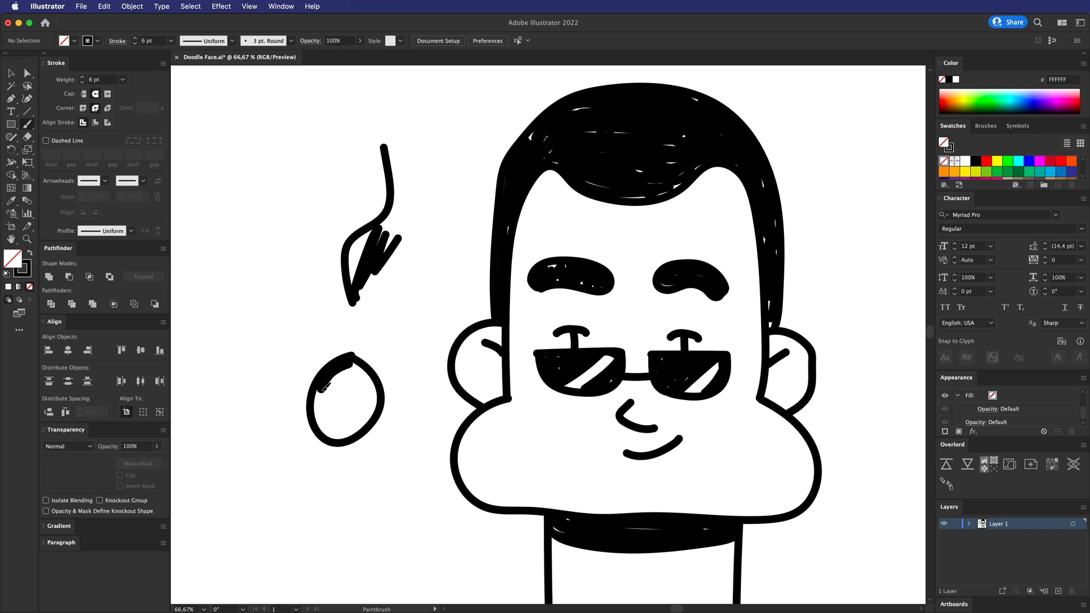
drag(347, 379, 330, 431)
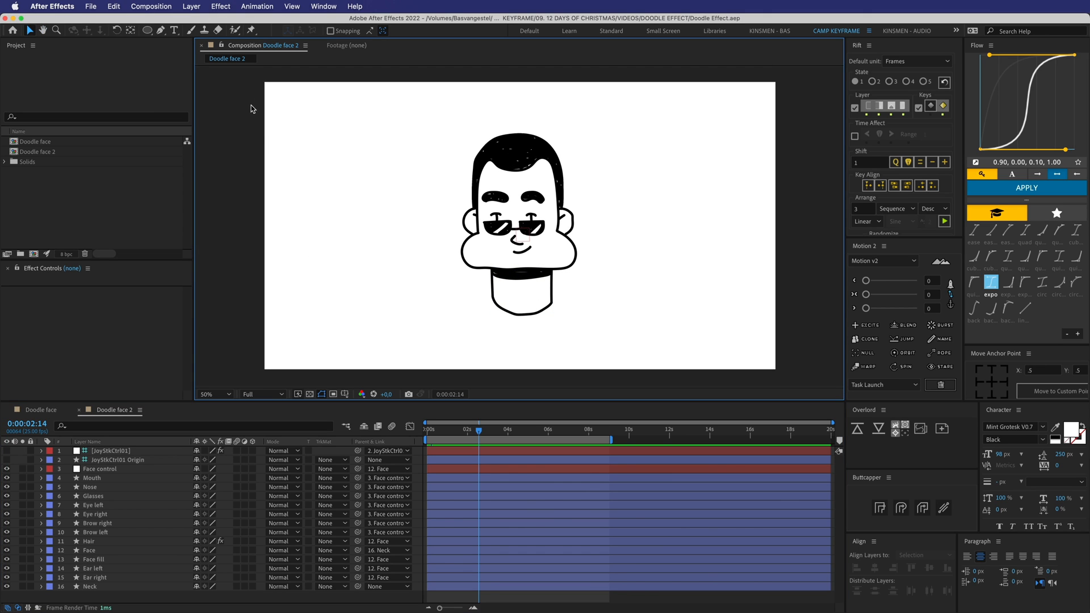
Add a new adjustment layer at the top of the Doodle face 2 composition
click(191, 7)
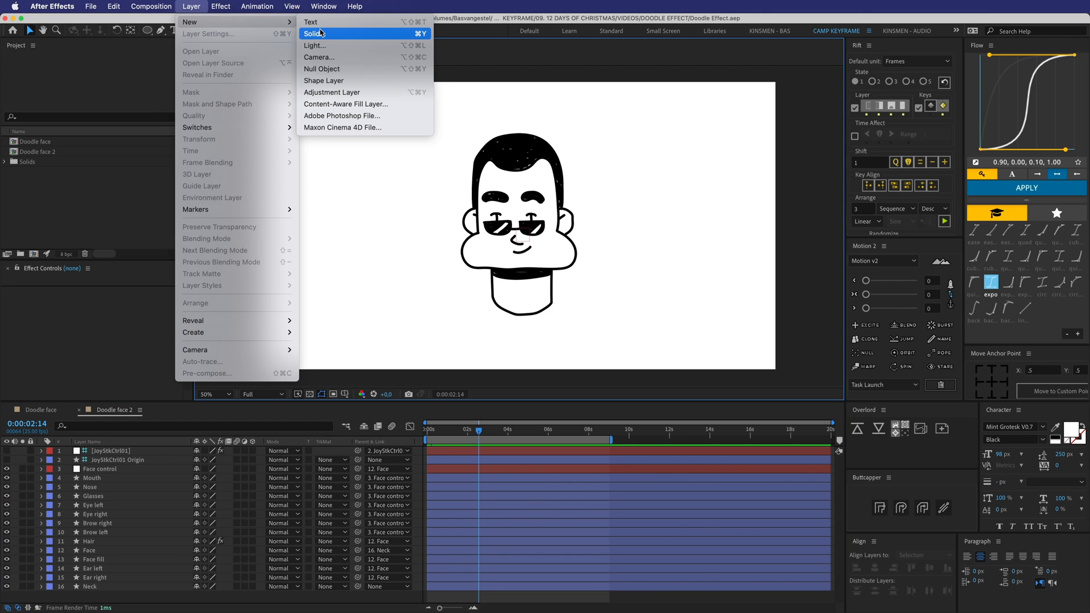
click(331, 92)
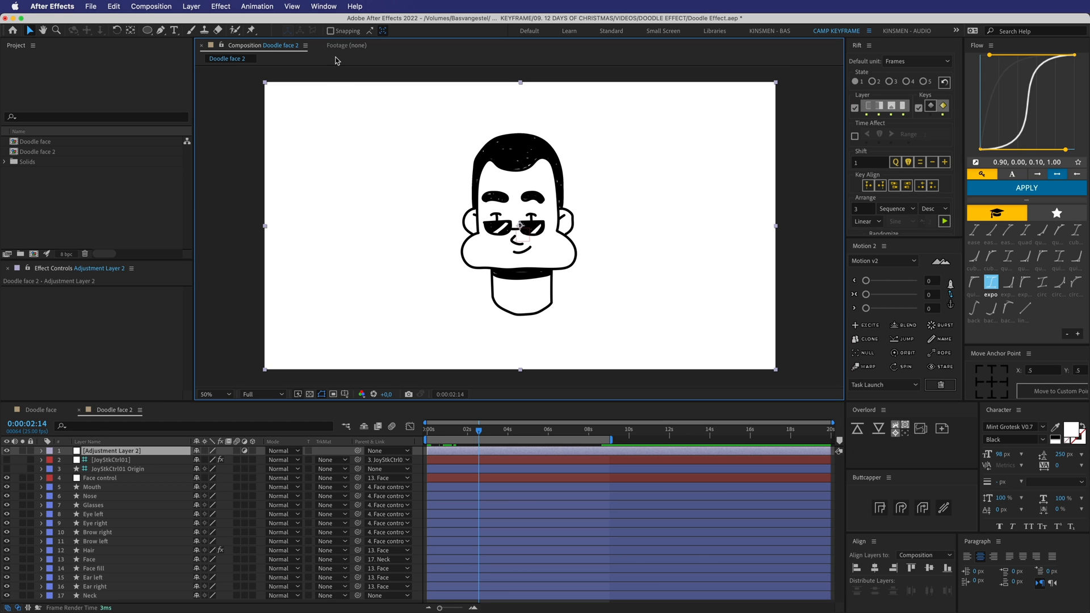
Apply Posterize Time at 12 fps to the adjustment layer via the 'poster' search
click(354, 7)
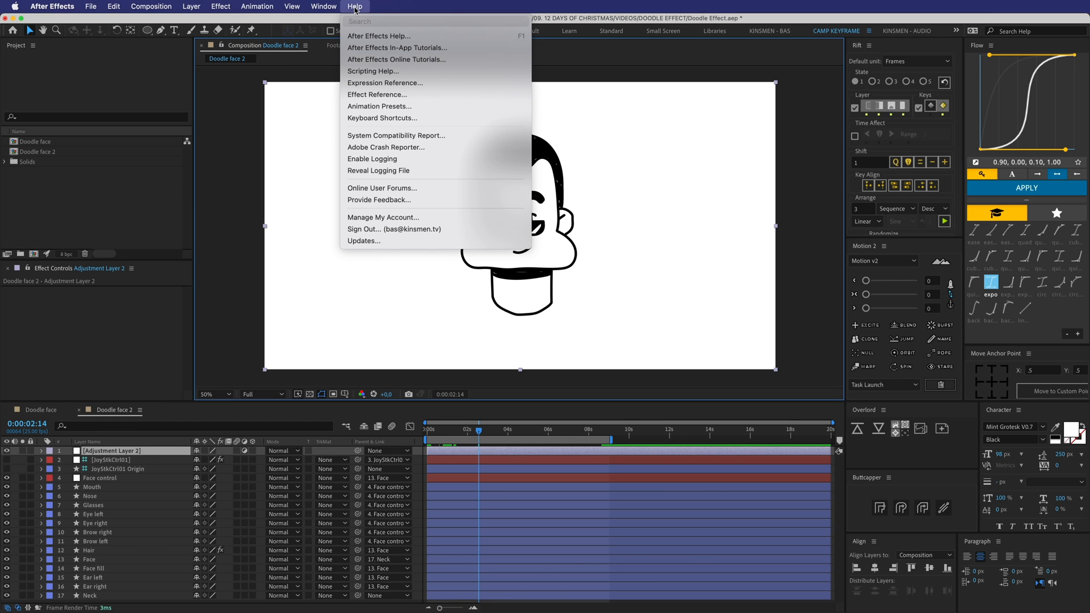
text(poster)
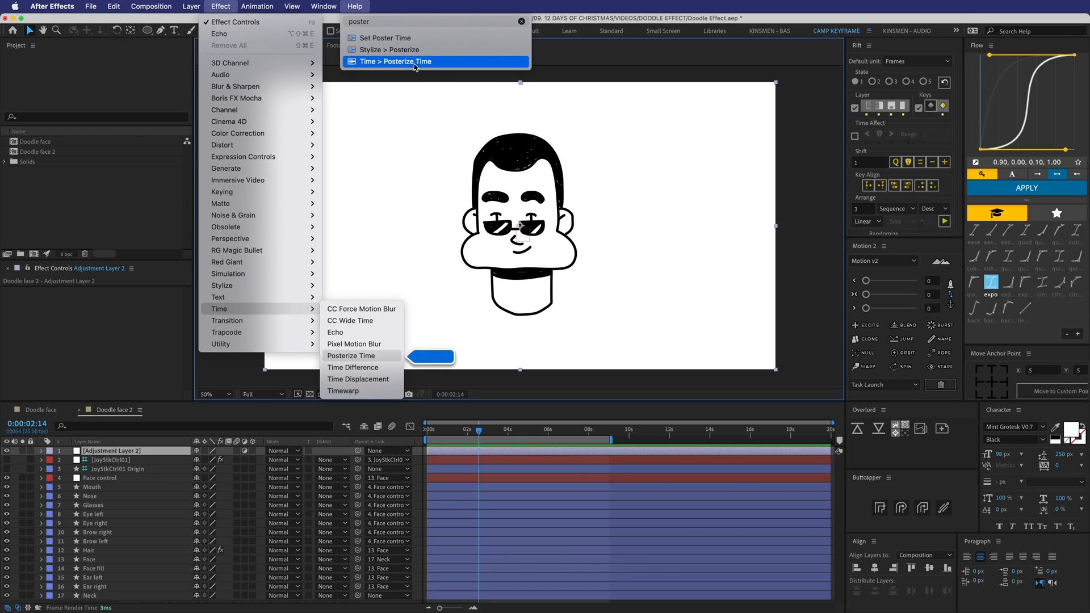
click(351, 355)
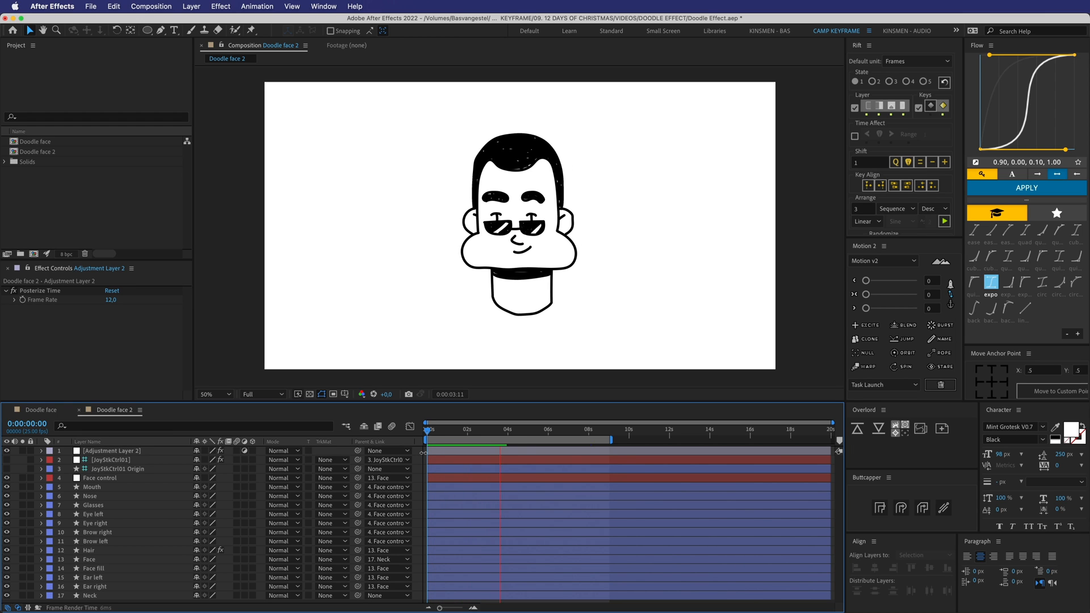
Preview the posterized motion in the timeline and reselect the adjustment layer
click(436, 439)
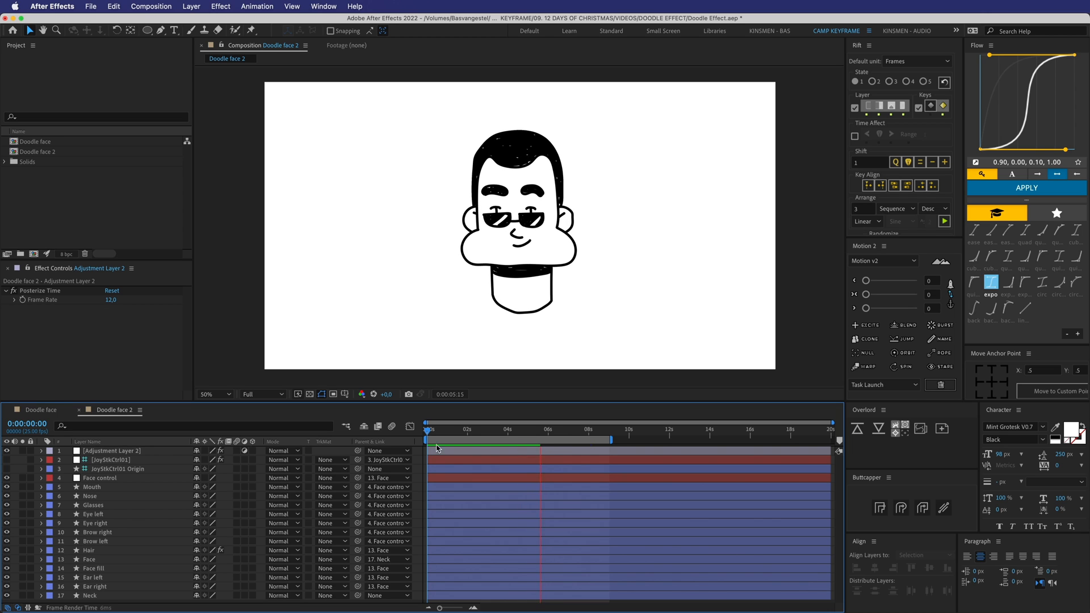
click(462, 433)
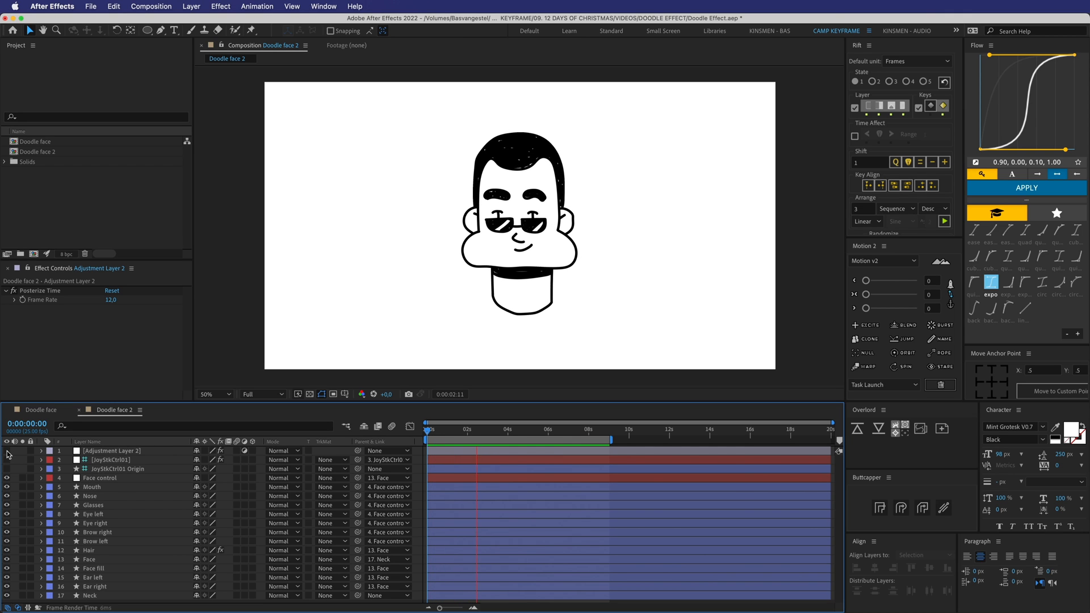
click(501, 430)
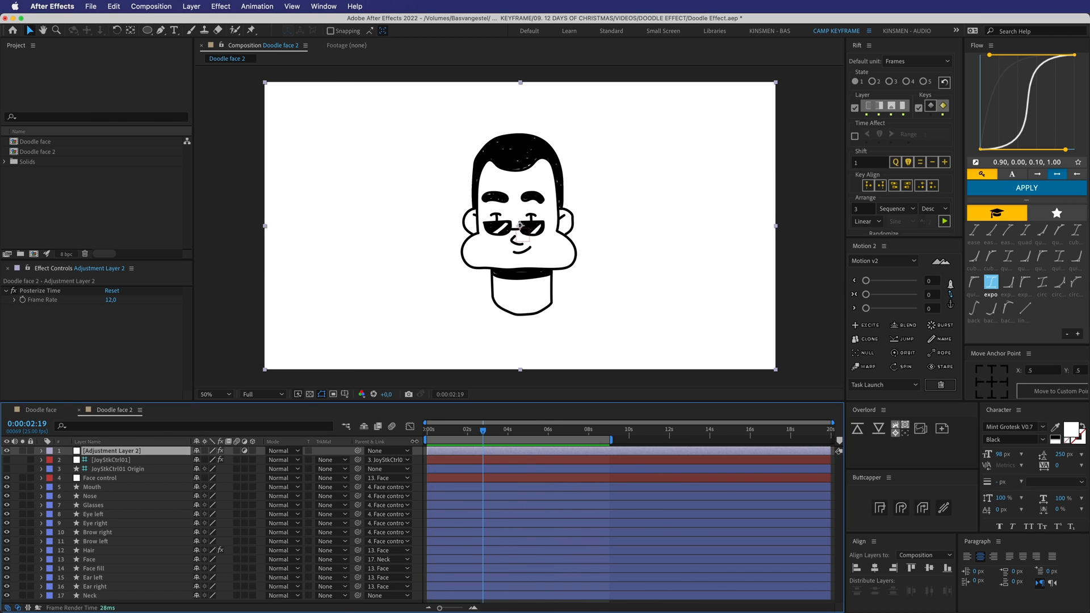
Rename the layer 'effects' and add Turbulent Displace with amount 4, size 50
double_click(111, 450)
text(effects)
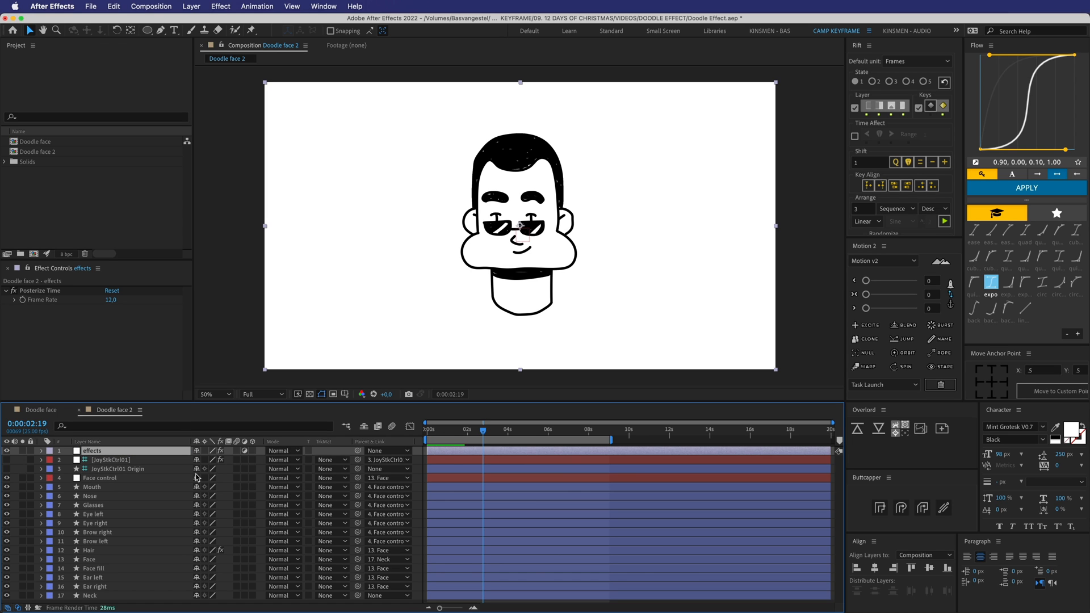
click(355, 7)
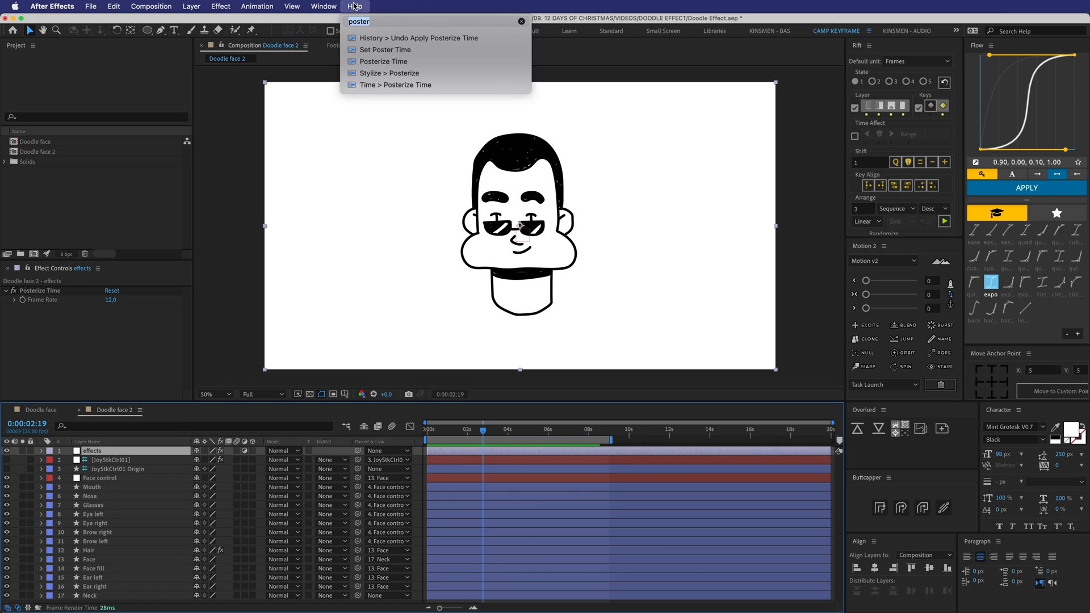
text(turbuo)
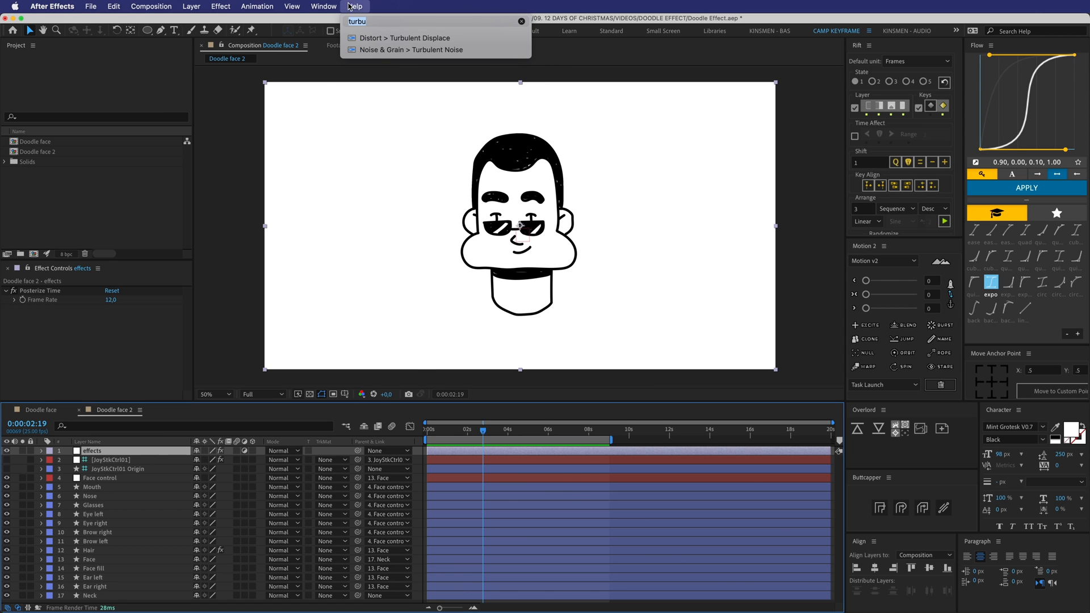
click(403, 38)
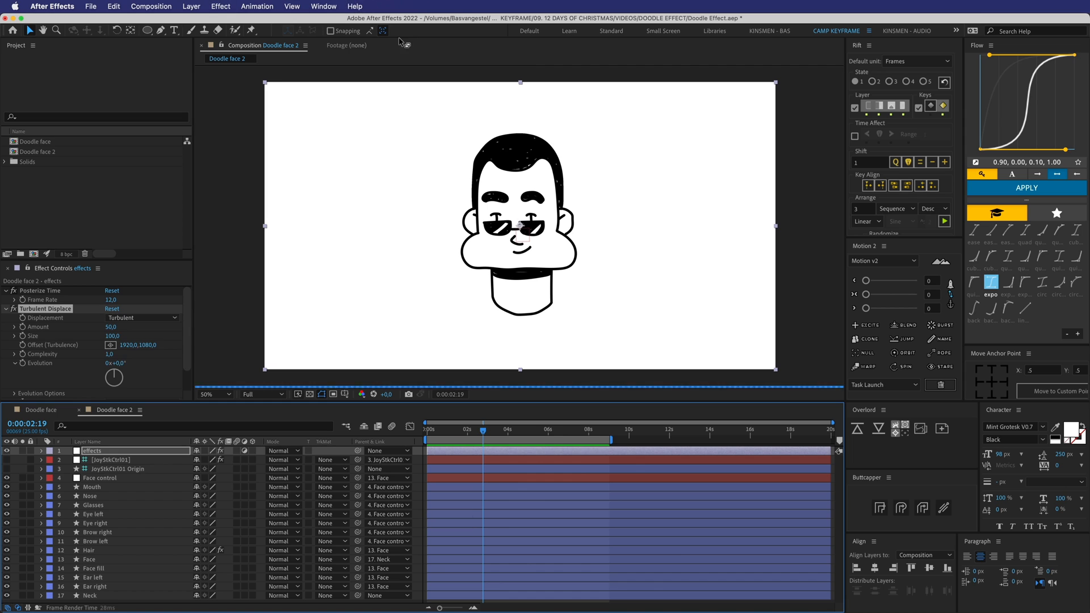
click(212, 394)
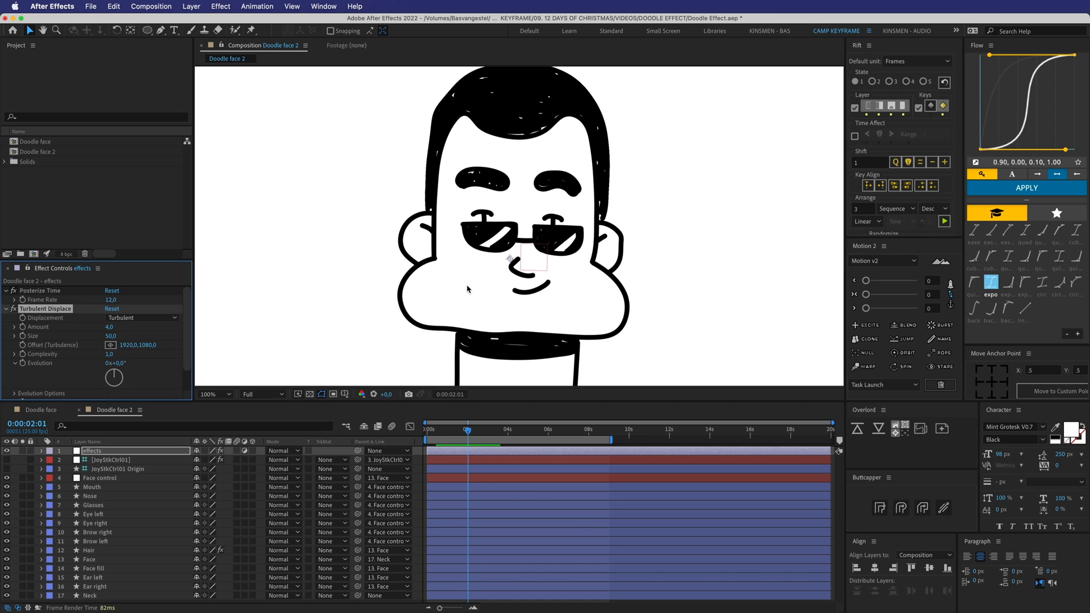
mouse_move(59, 352)
text(posterizeTime(6);)
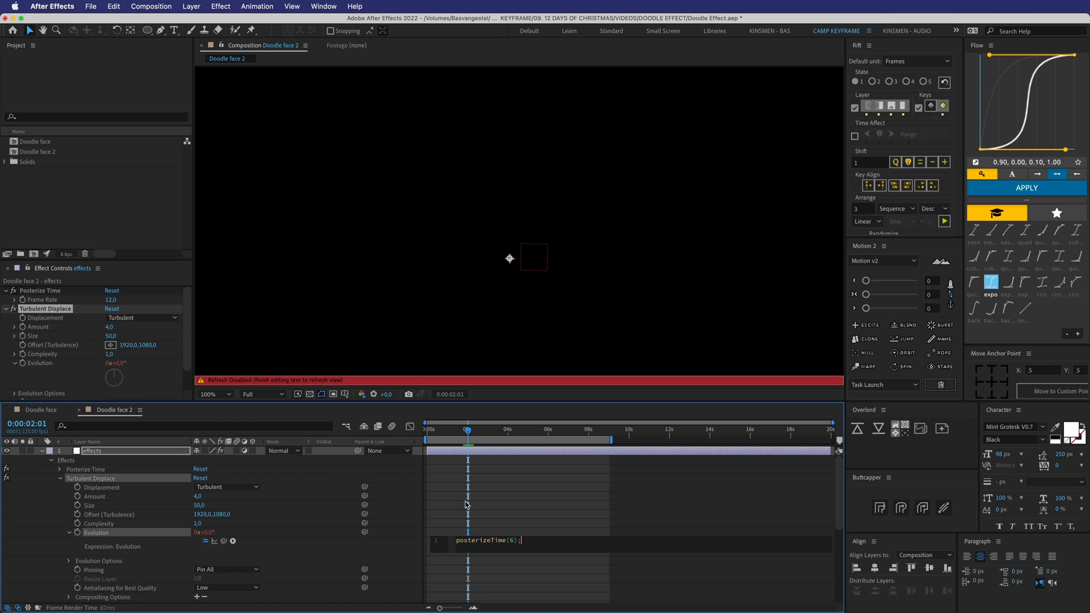
Finish the Evolution expression with time*1500 after posterizeTime(6) and commit it
key(enter)
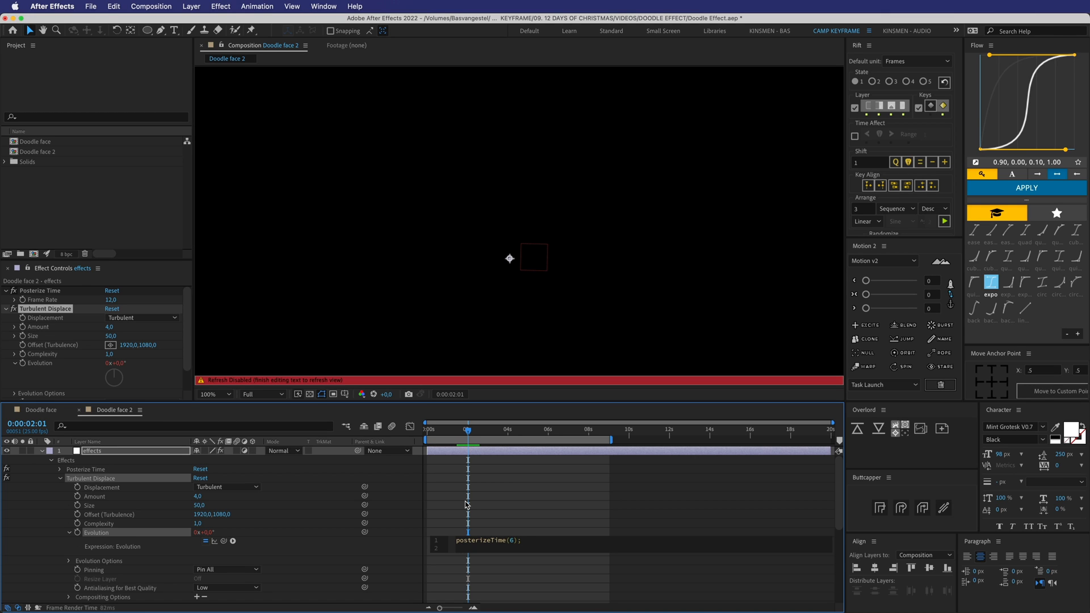
text(time*1500)
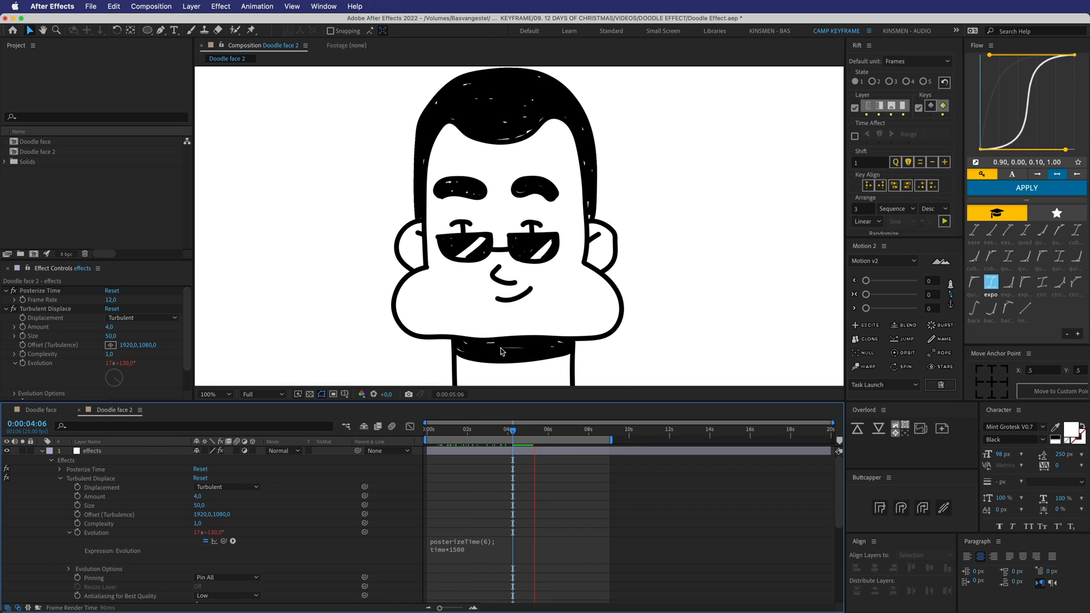
click(527, 440)
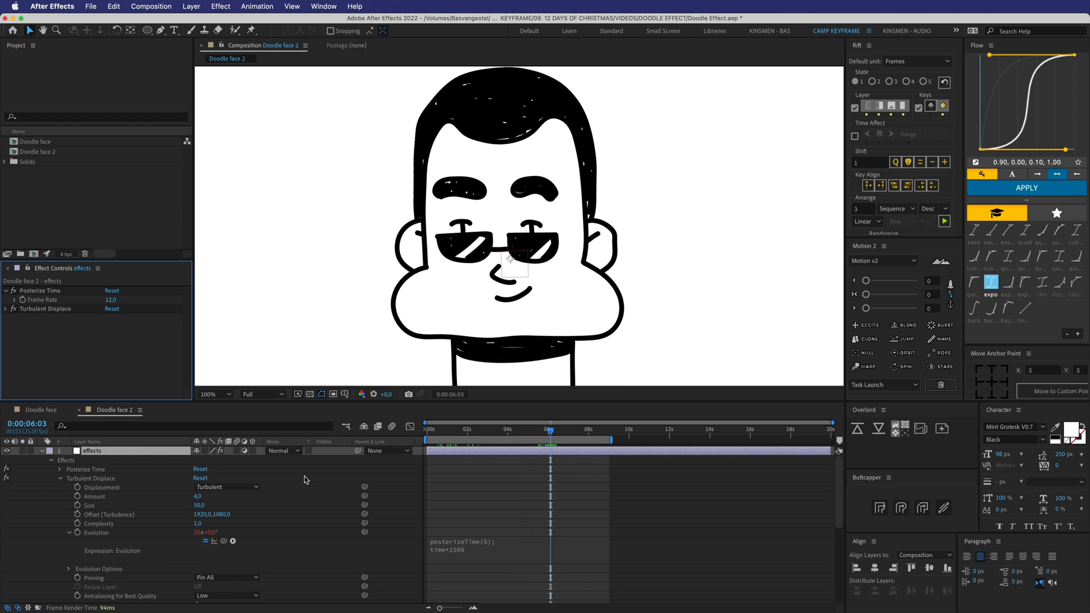
mouse_move(339, 49)
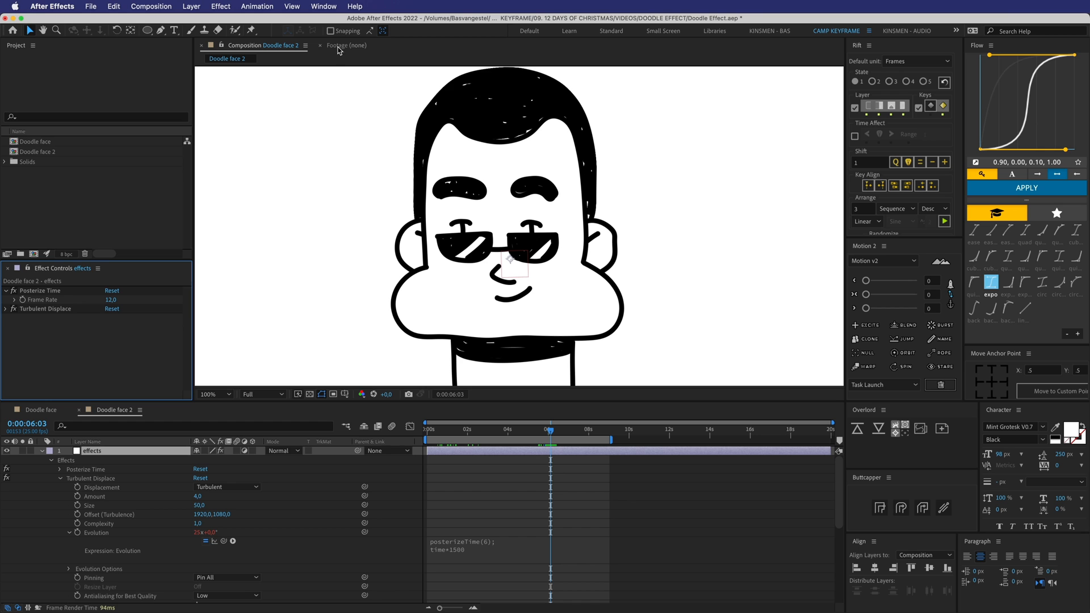
Apply a second Turbulent Displace and set its amount to 20
click(220, 7)
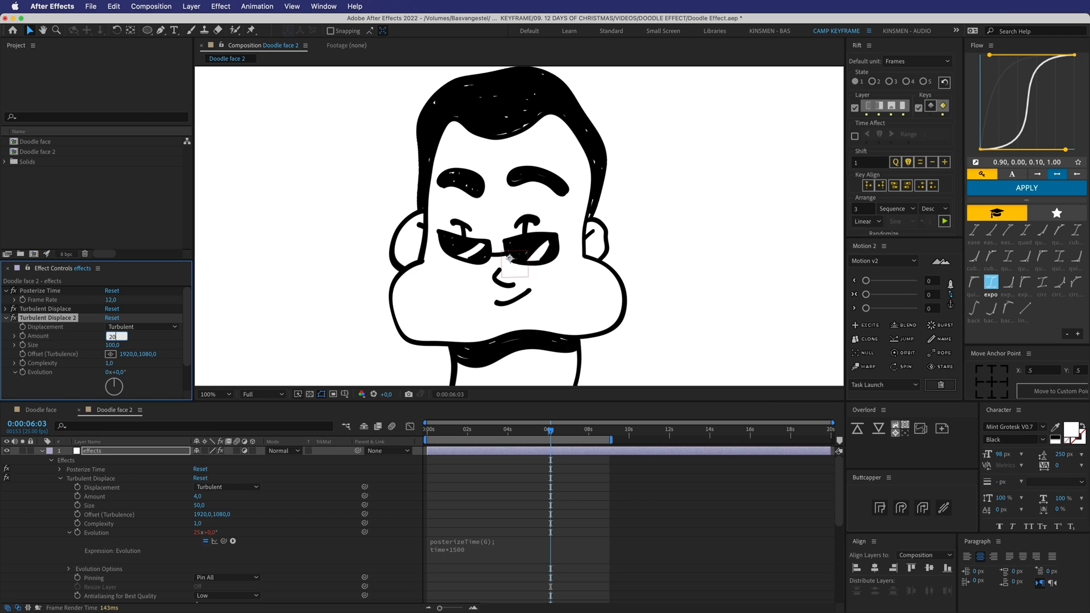
text(20)
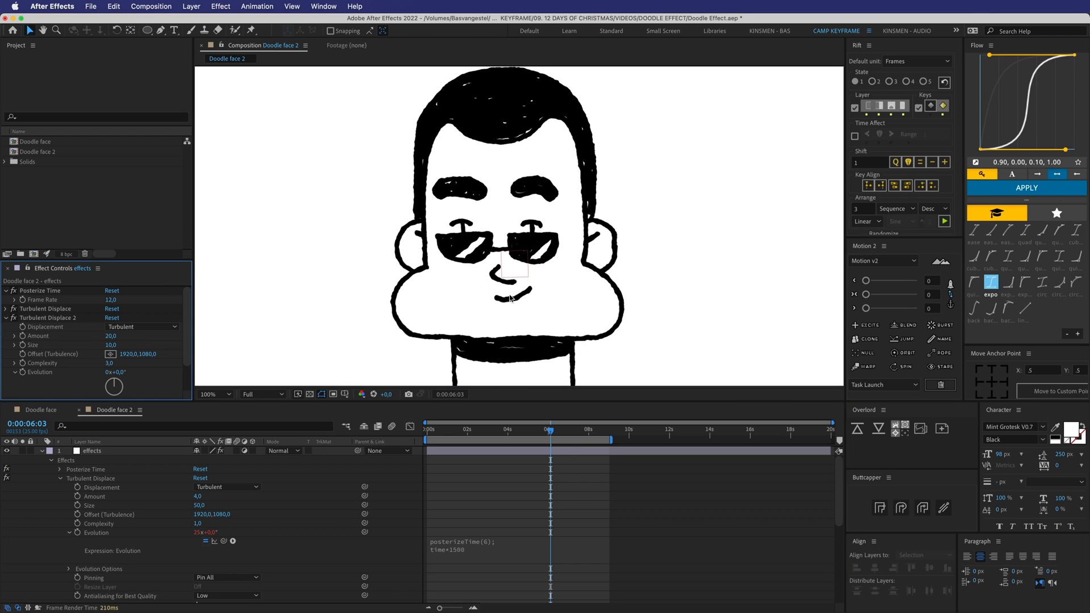
mouse_move(431, 552)
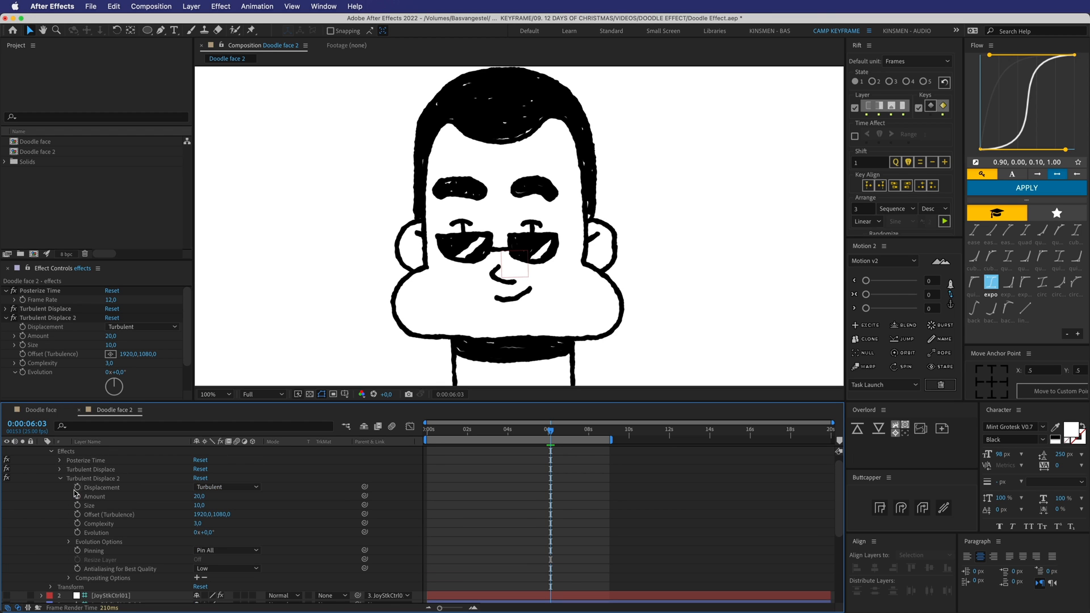
mouse_move(75, 537)
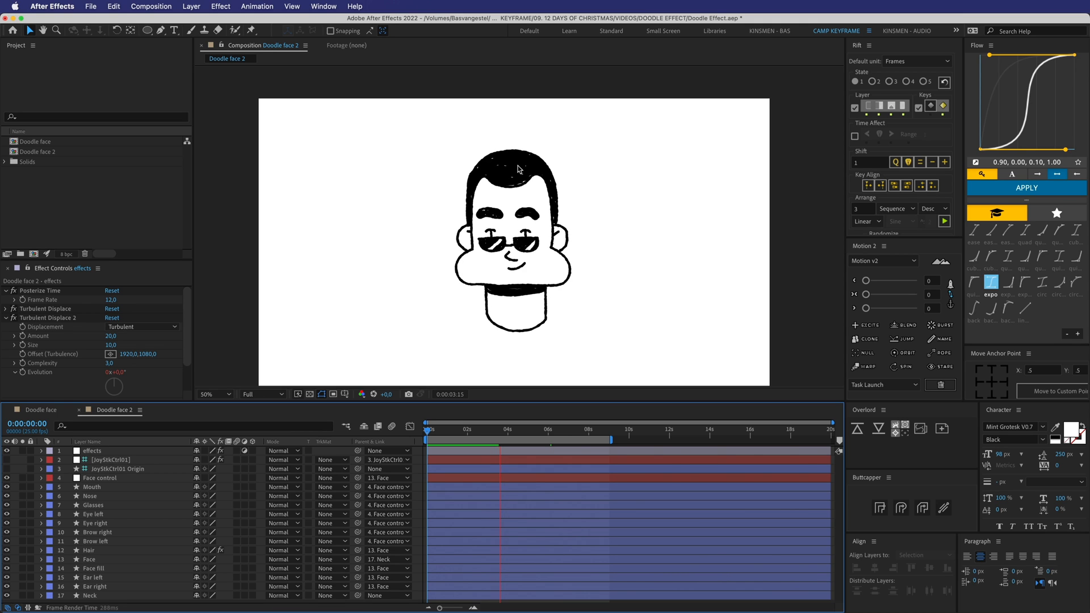
click(508, 429)
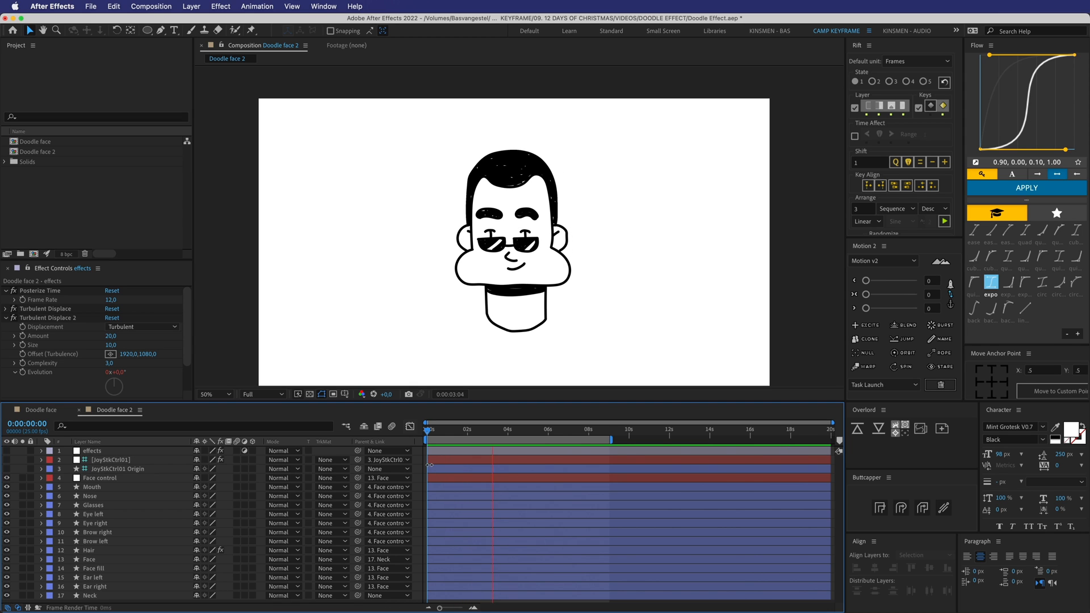
click(506, 429)
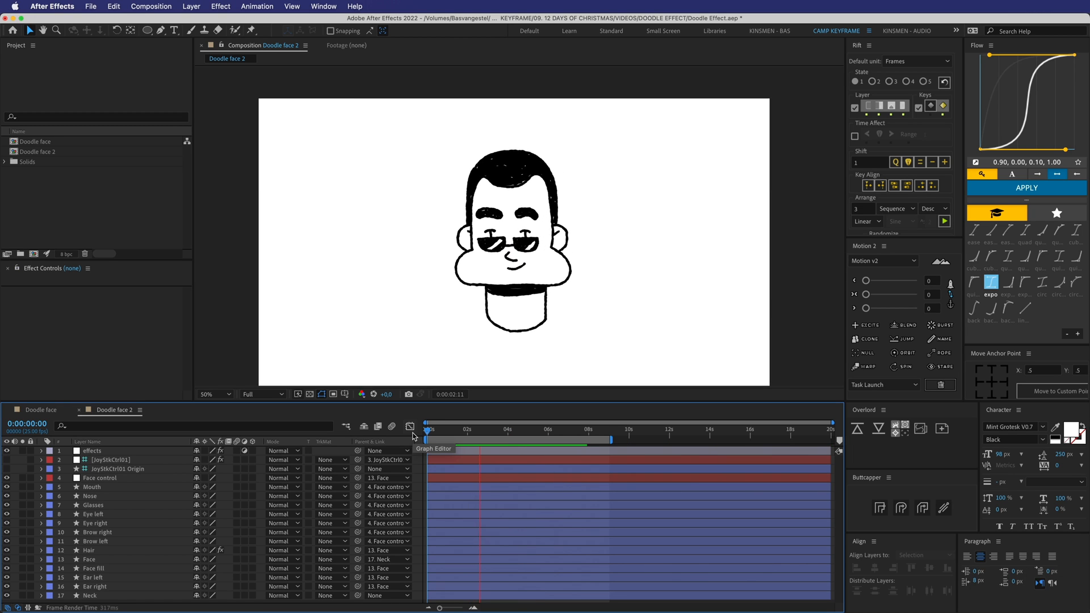
click(505, 429)
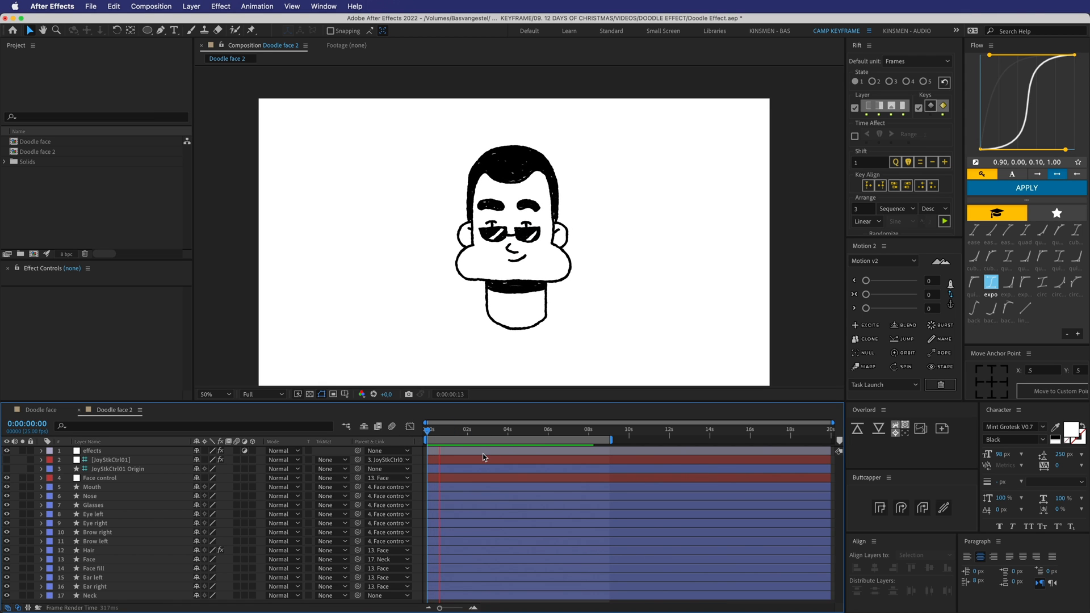
click(478, 436)
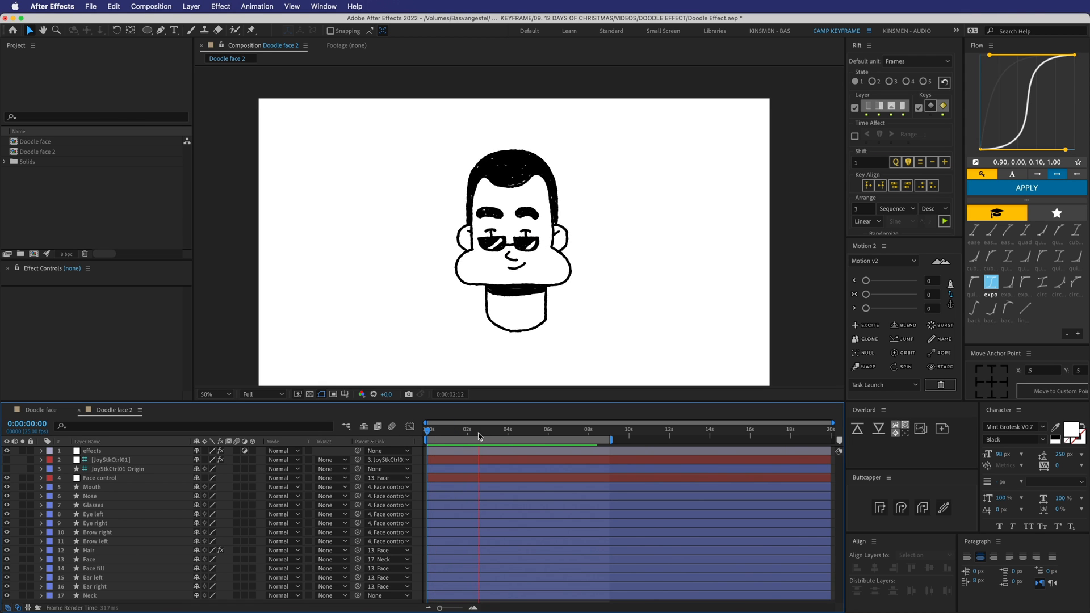